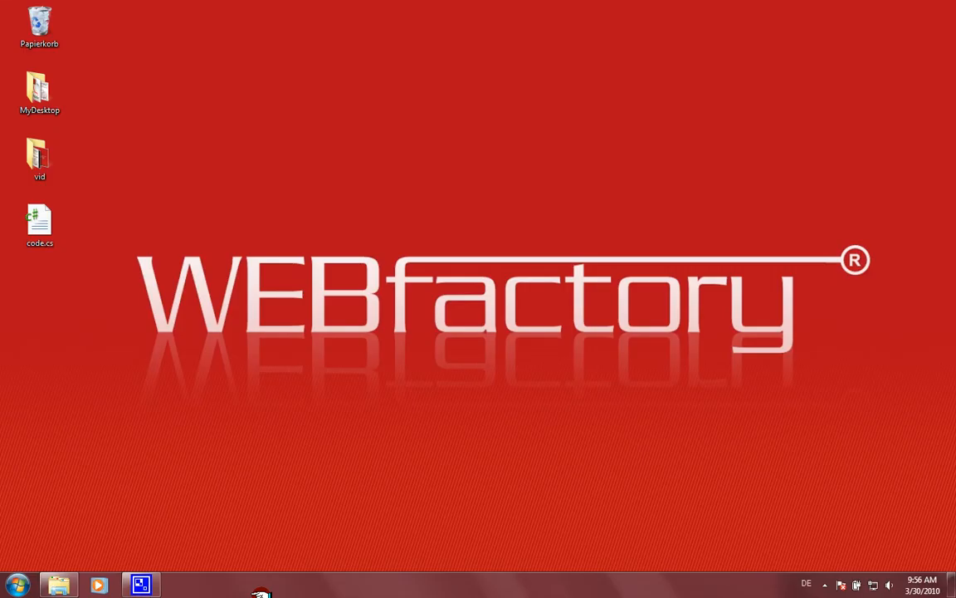
pyautogui.moveTo(564, 546)
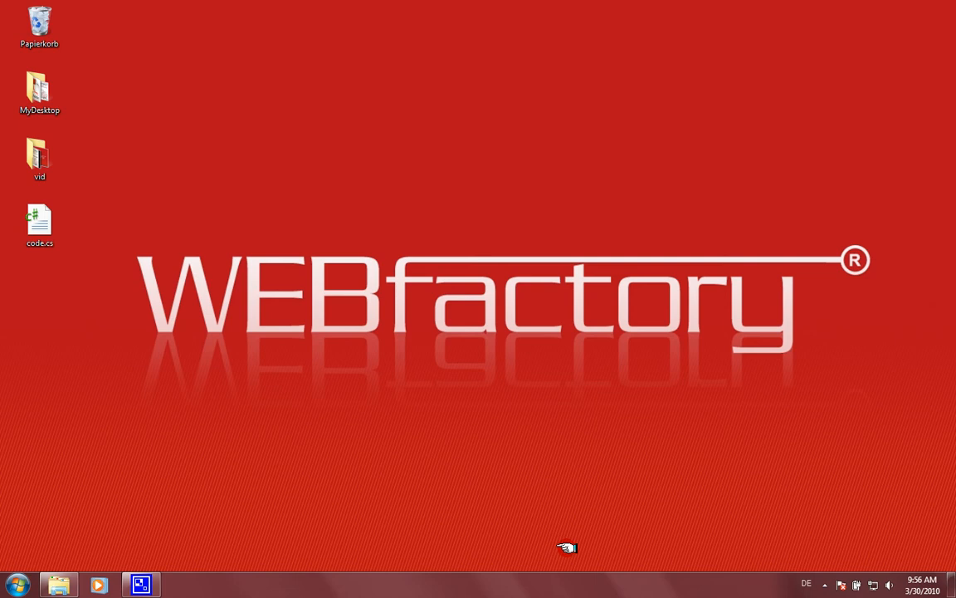
pyautogui.moveTo(786, 556)
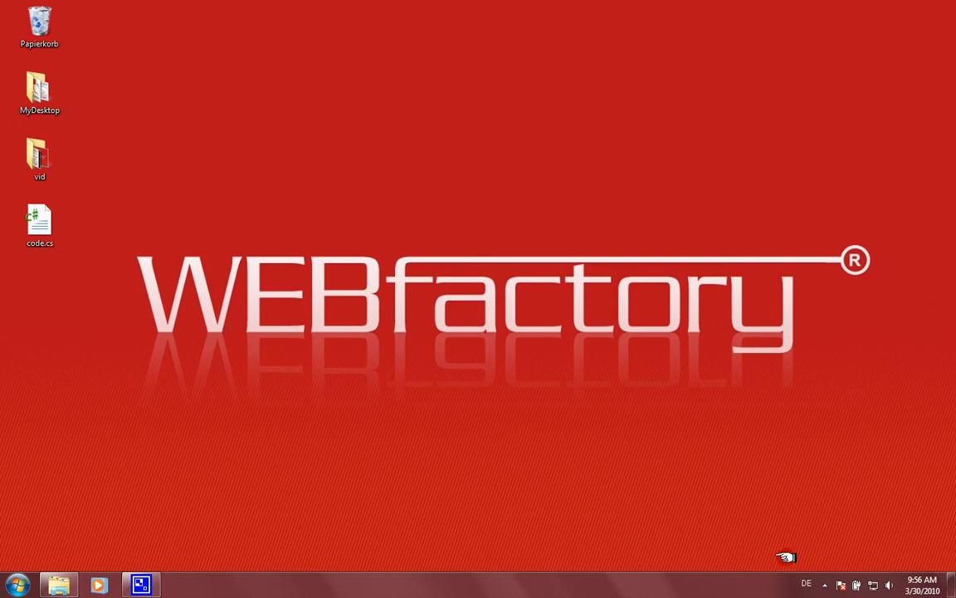
pyautogui.moveTo(827, 585)
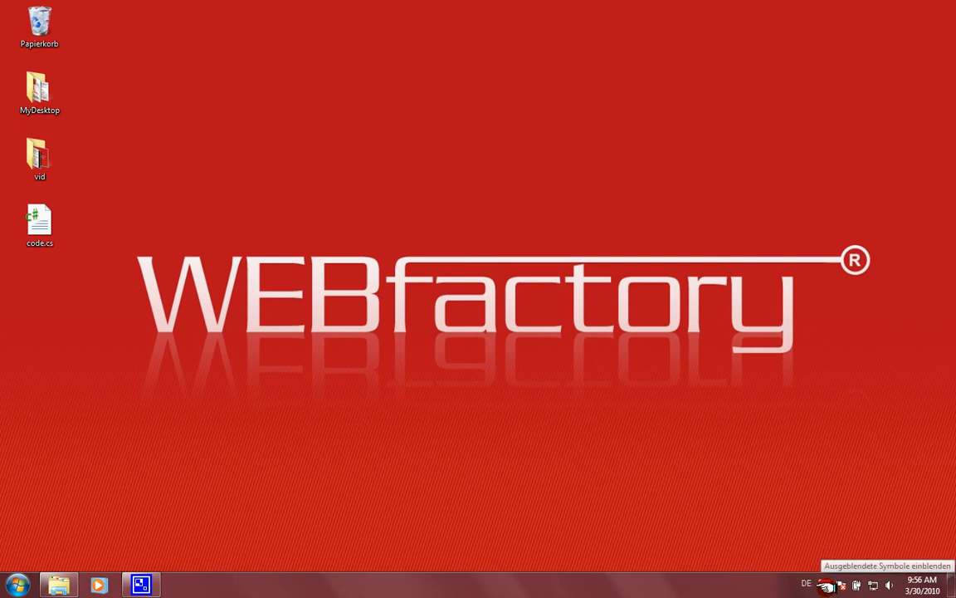
# Reveal the hidden system tray icons to reach the TwinCAT service menu
pyautogui.click(826, 582)
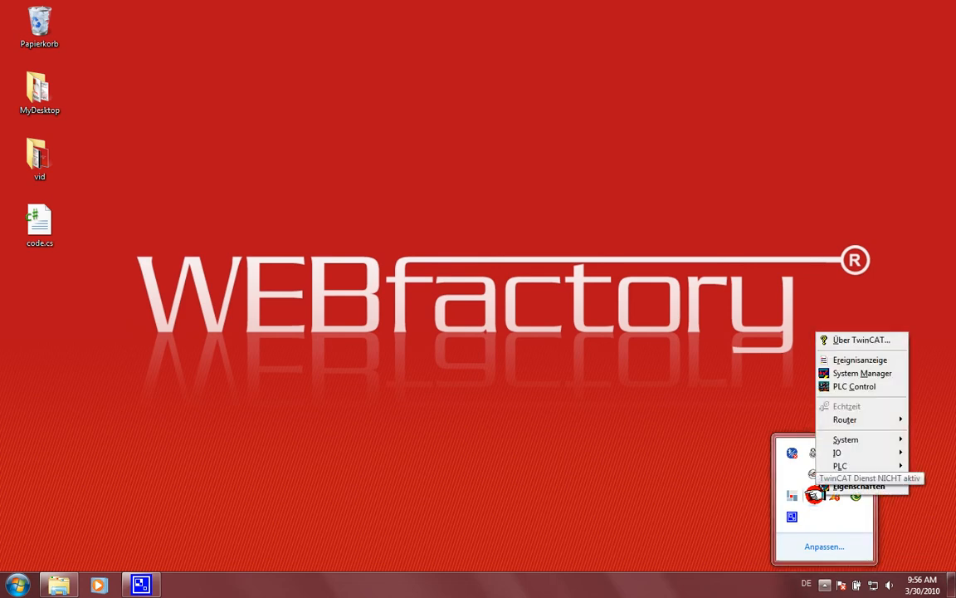
pyautogui.moveTo(851, 486)
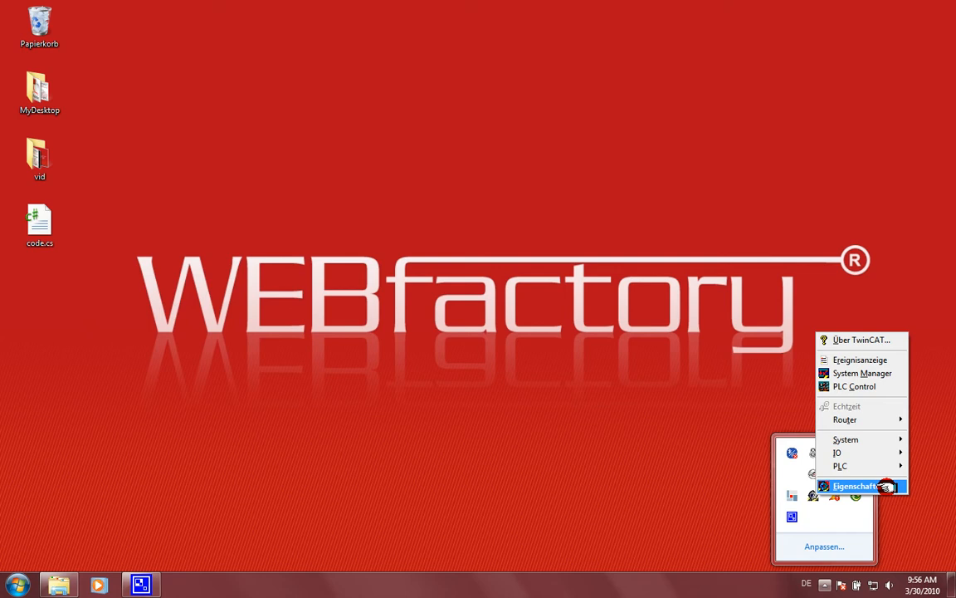
# View TwinCAT's AMS Router settings and select the local AMS Net Id 192.168.0.89.1.1
pyautogui.click(860, 485)
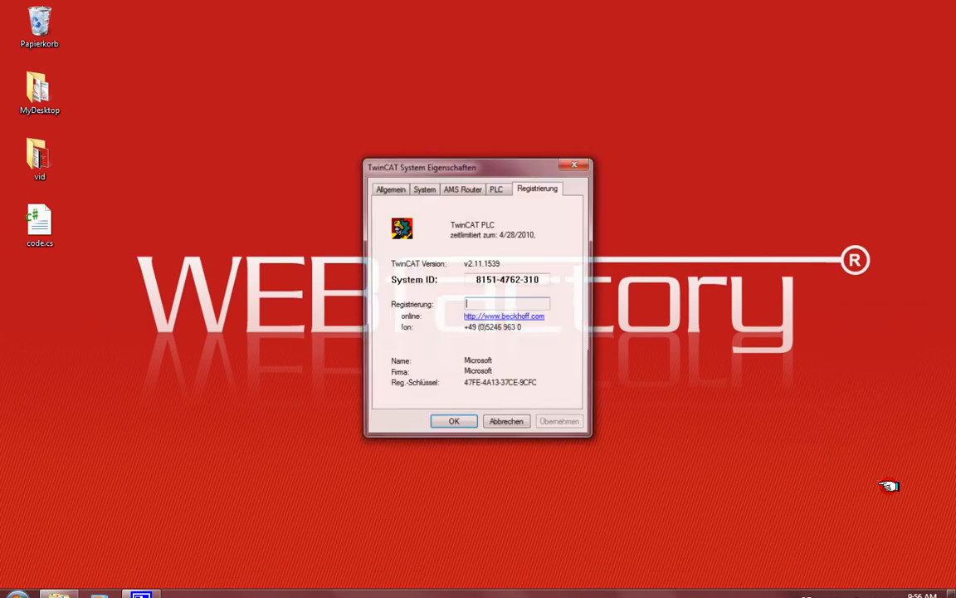
pyautogui.click(462, 187)
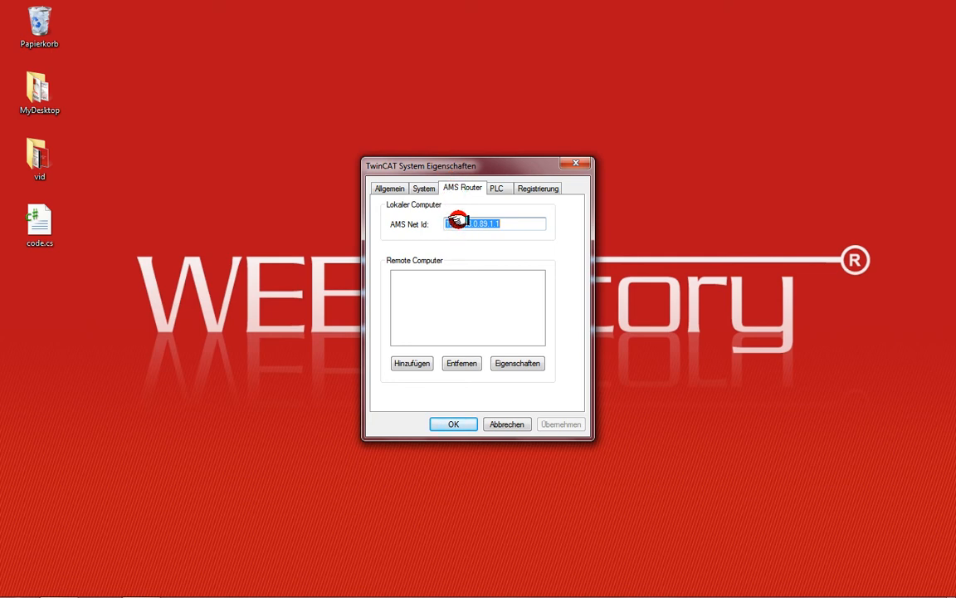
pyautogui.write('192.168.0.8')
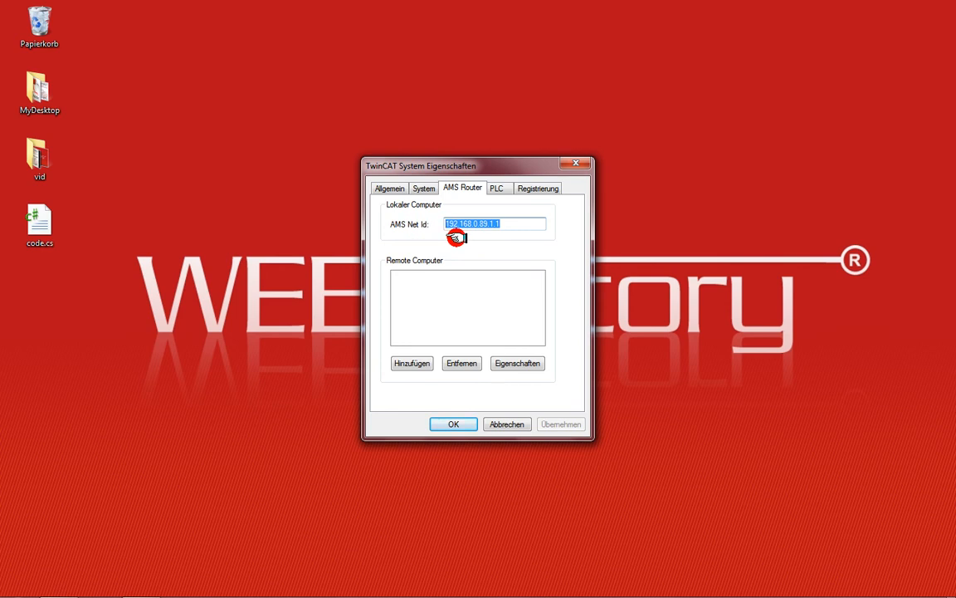
pyautogui.moveTo(455, 225)
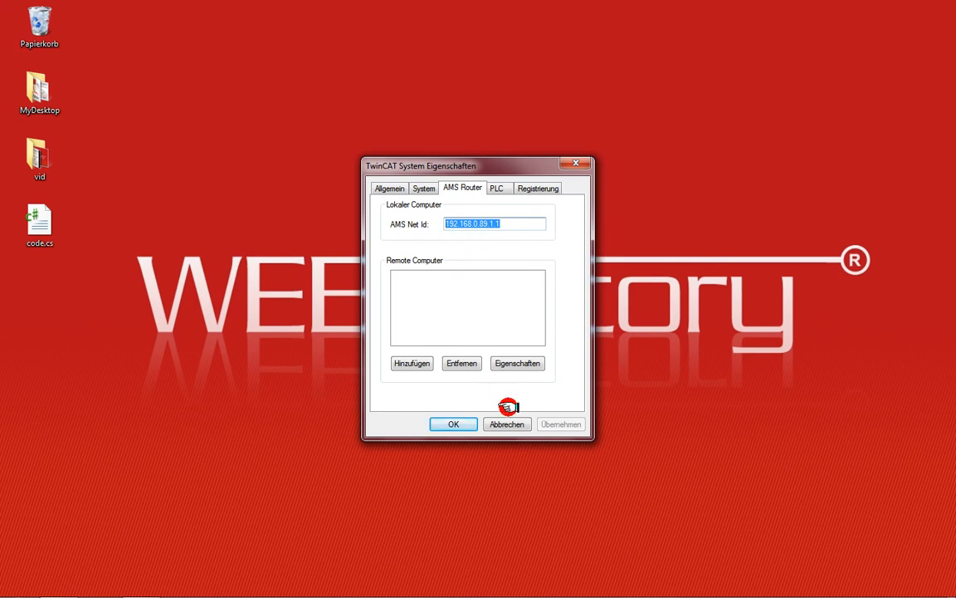
pyautogui.moveTo(498, 425)
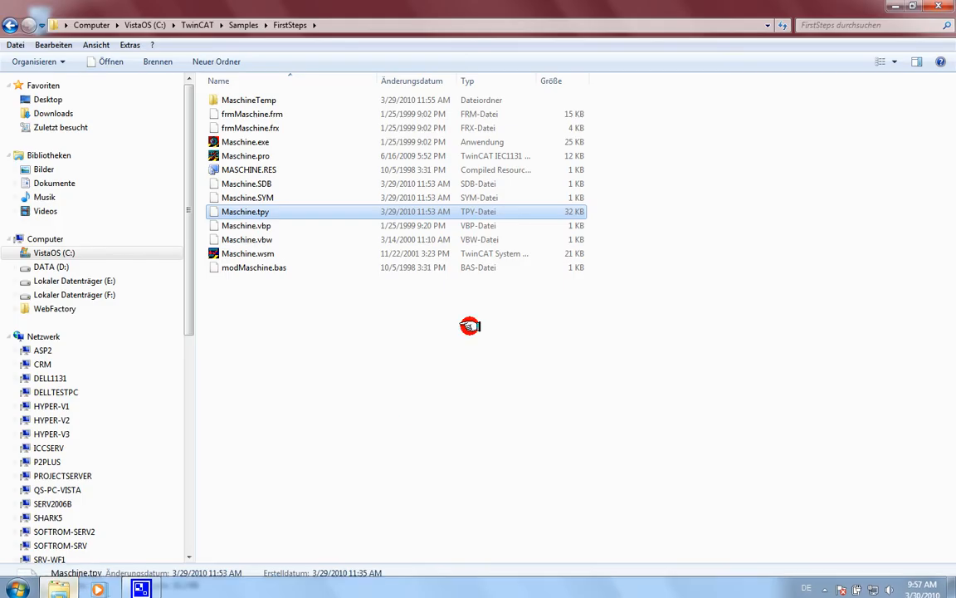
pyautogui.moveTo(245, 211)
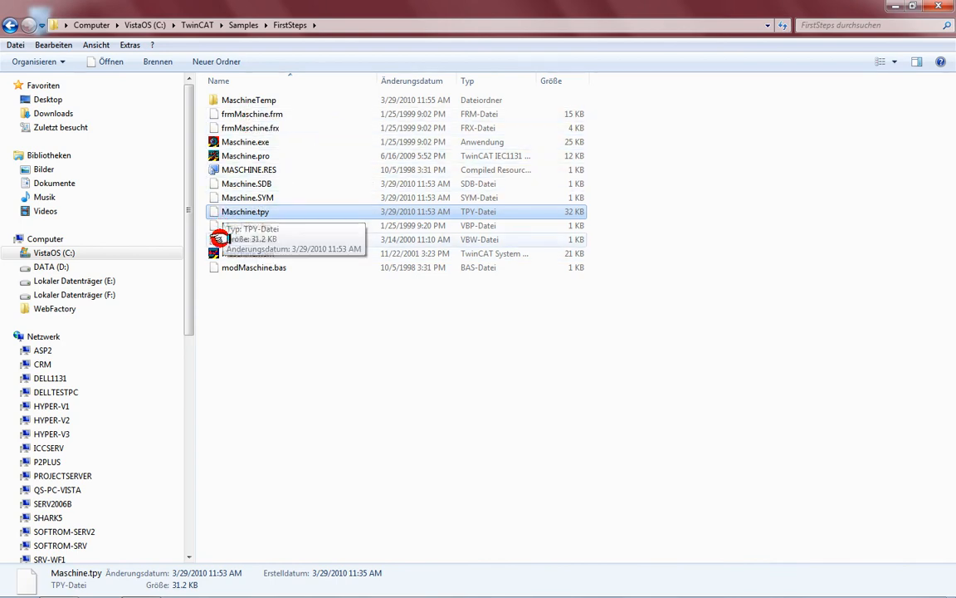
pyautogui.moveTo(280, 210)
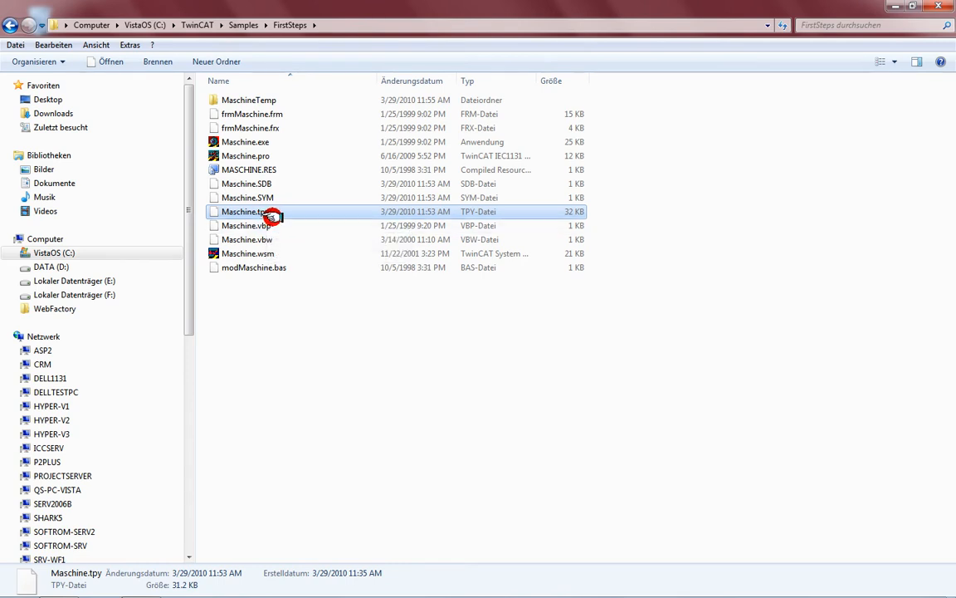
pyautogui.moveTo(266, 214)
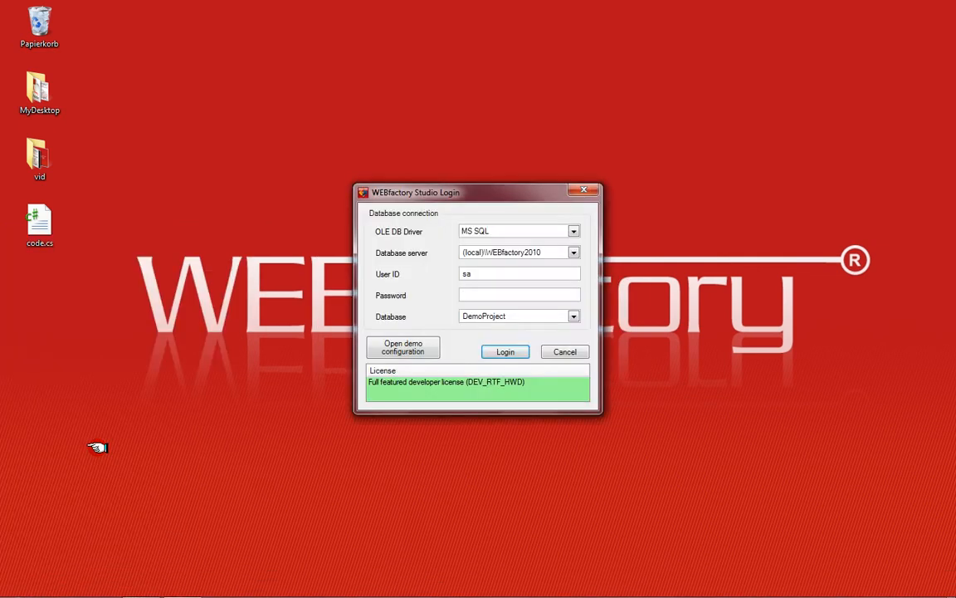
# Enter the Studio login password and list the server's available project databases
pyautogui.click(518, 295)
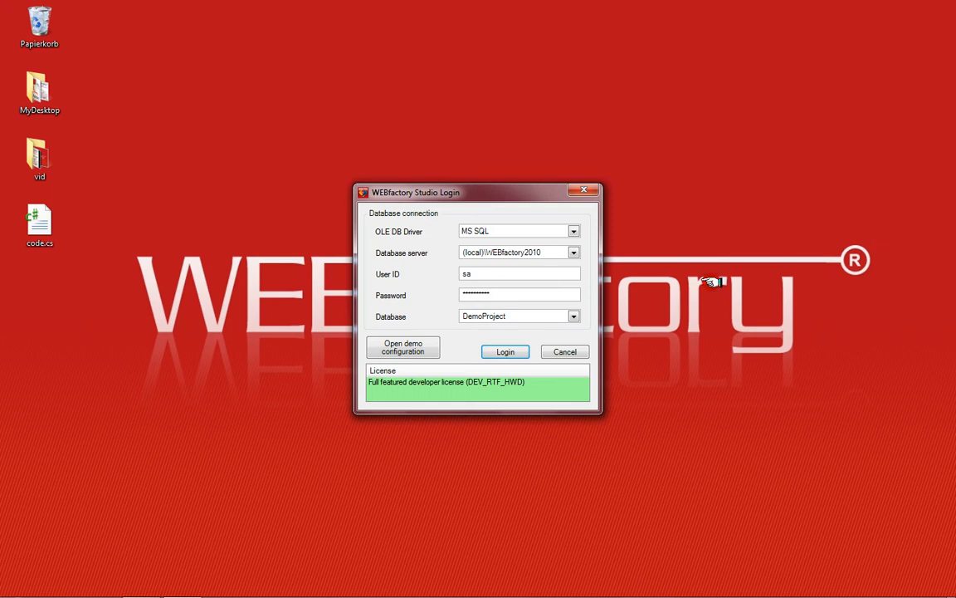
pyautogui.click(504, 351)
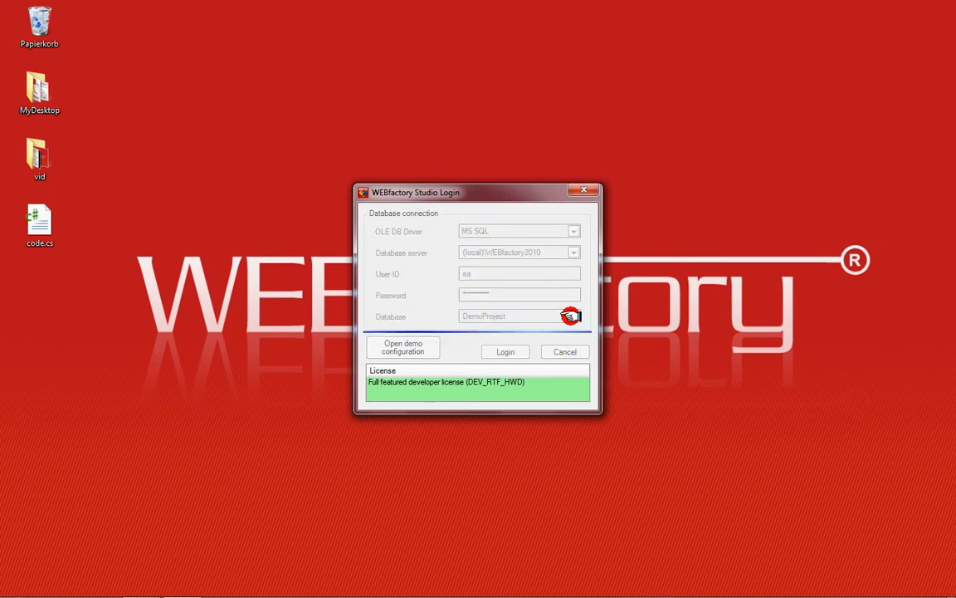
pyautogui.click(572, 315)
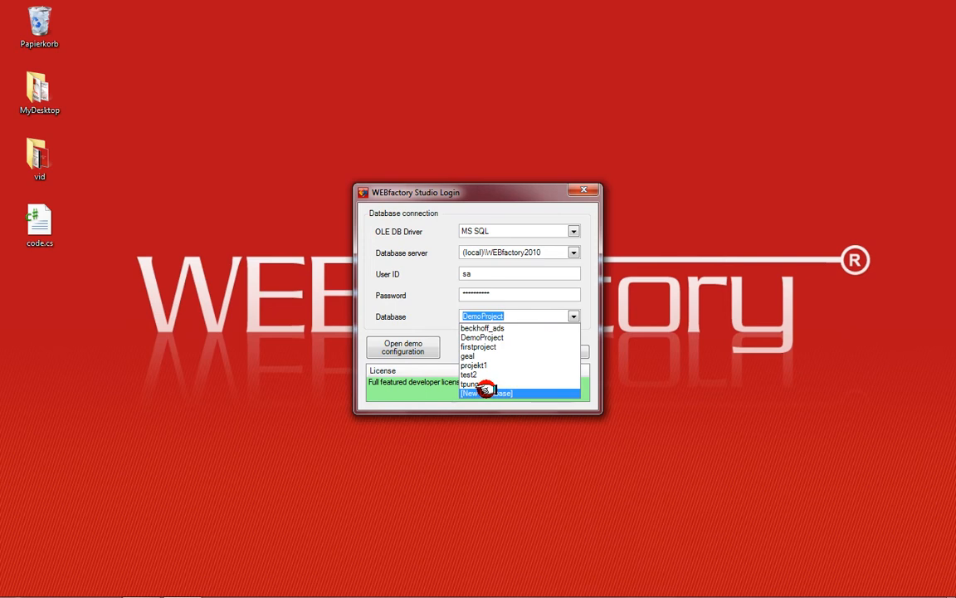
# Create a new database named 'beckhoff_ads_en' and acknowledge the creation message
pyautogui.click(489, 392)
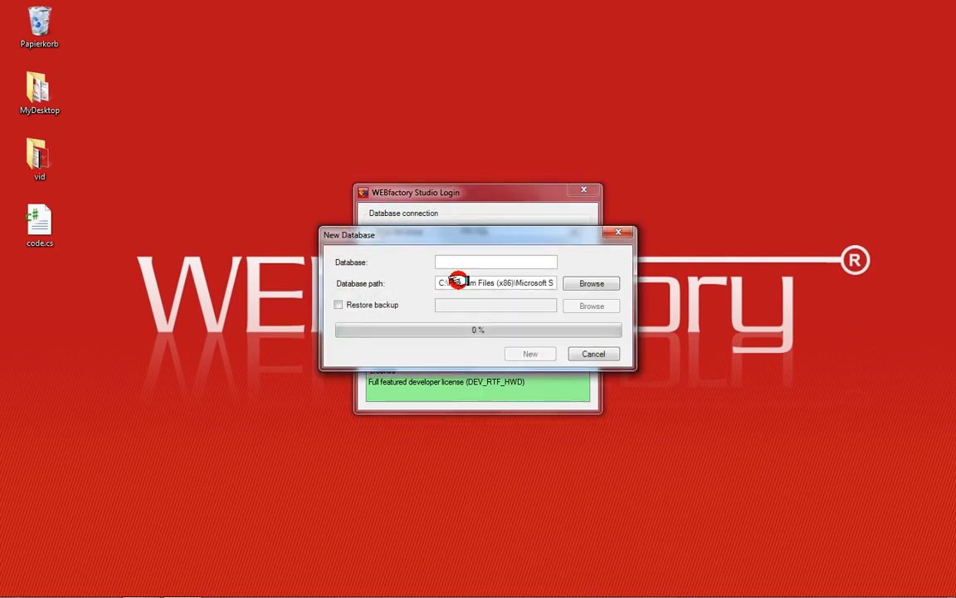
pyautogui.write('becki')
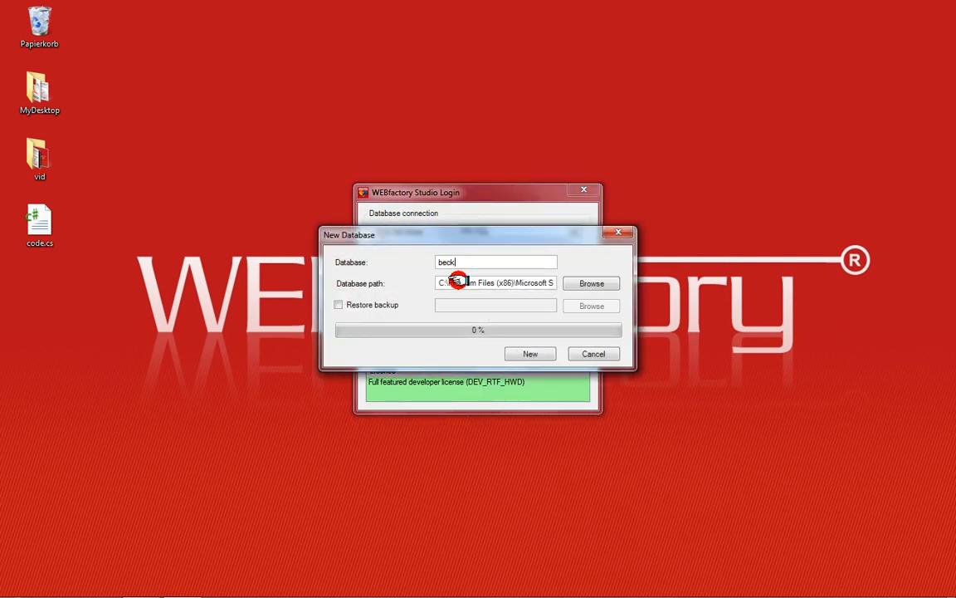
pyautogui.write('hoff_ads')
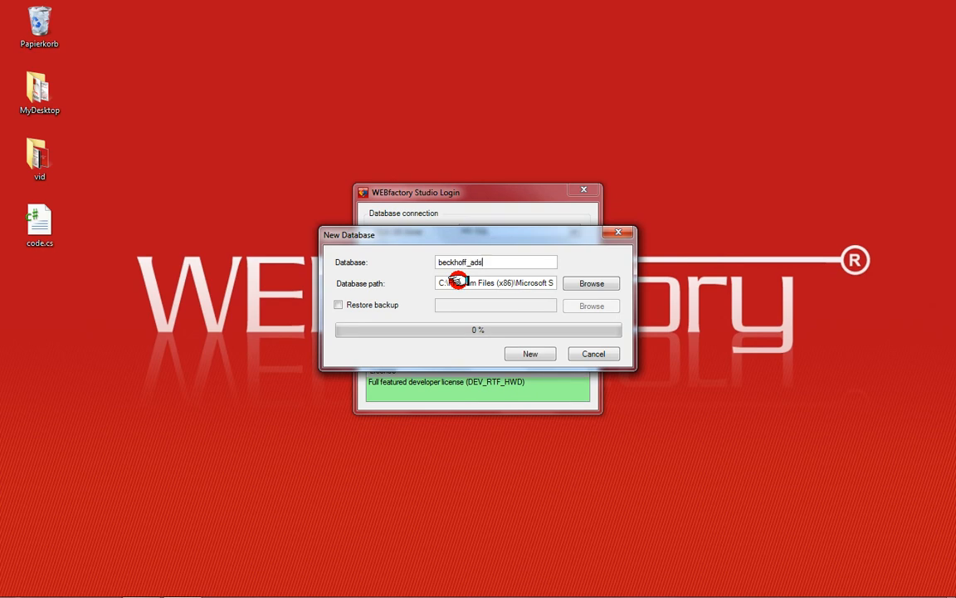
pyautogui.write('_en')
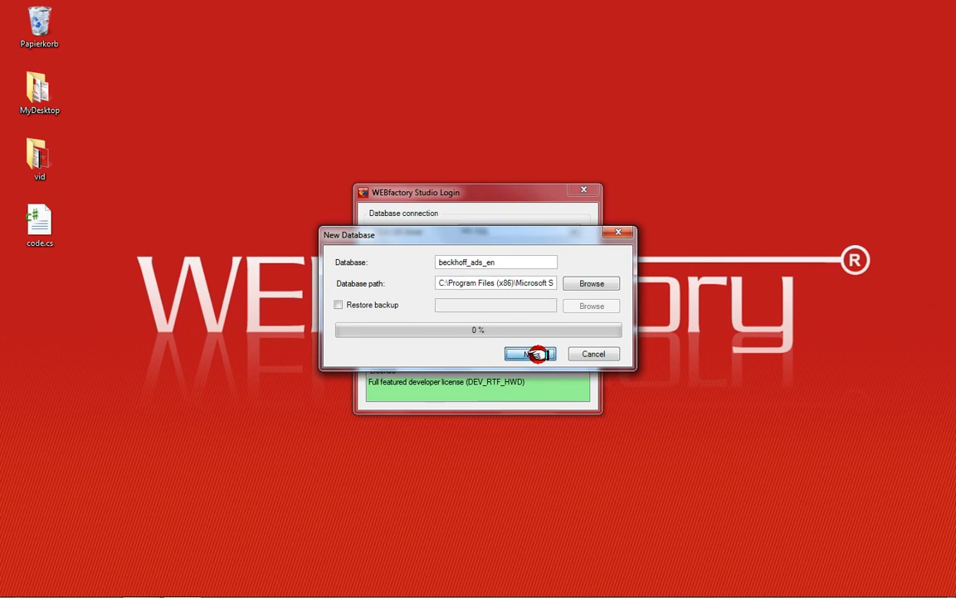
pyautogui.click(531, 353)
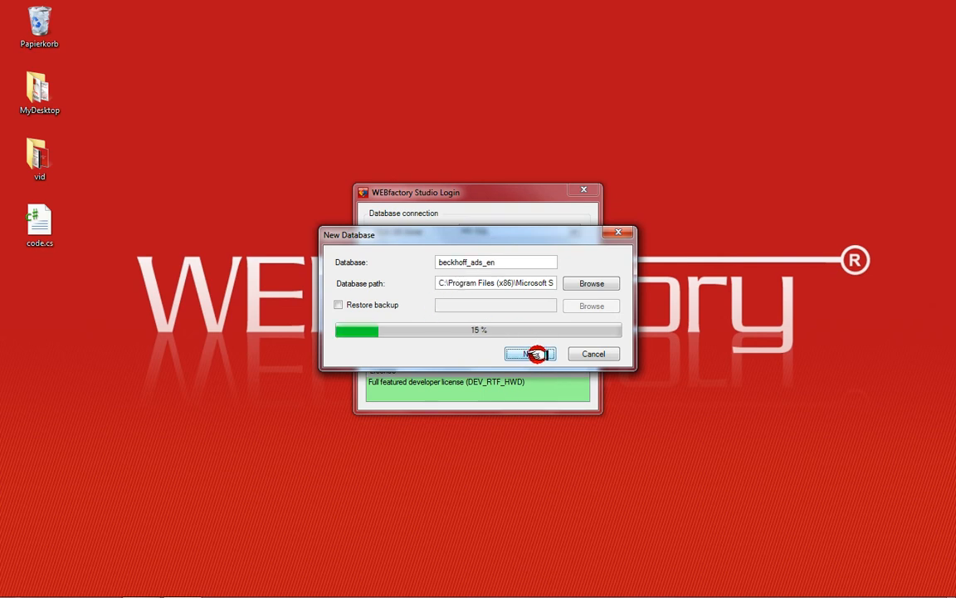
pyautogui.click(529, 353)
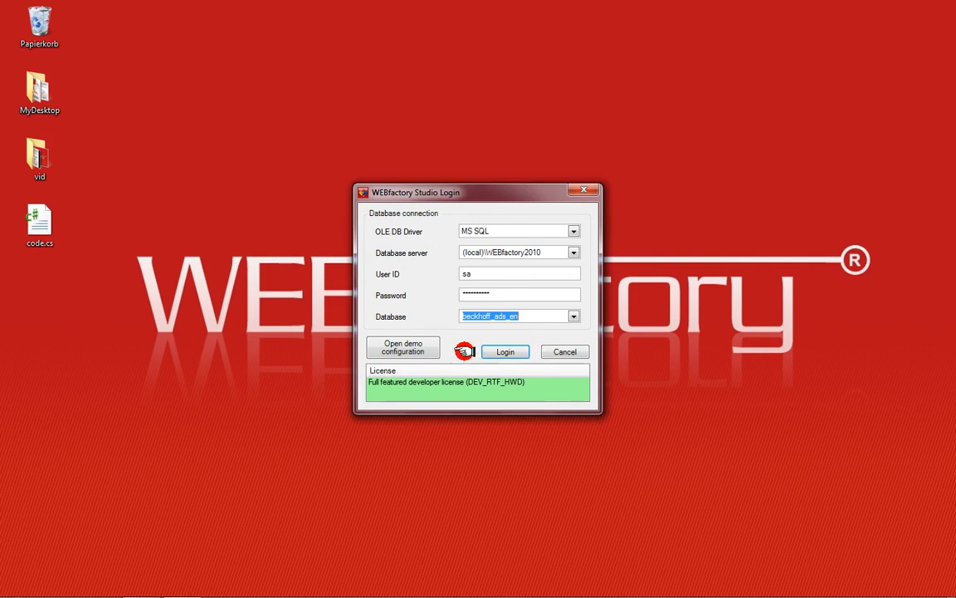
# Log into beckhoff_ads_en and answer Ja to make it the default connection
pyautogui.click(512, 351)
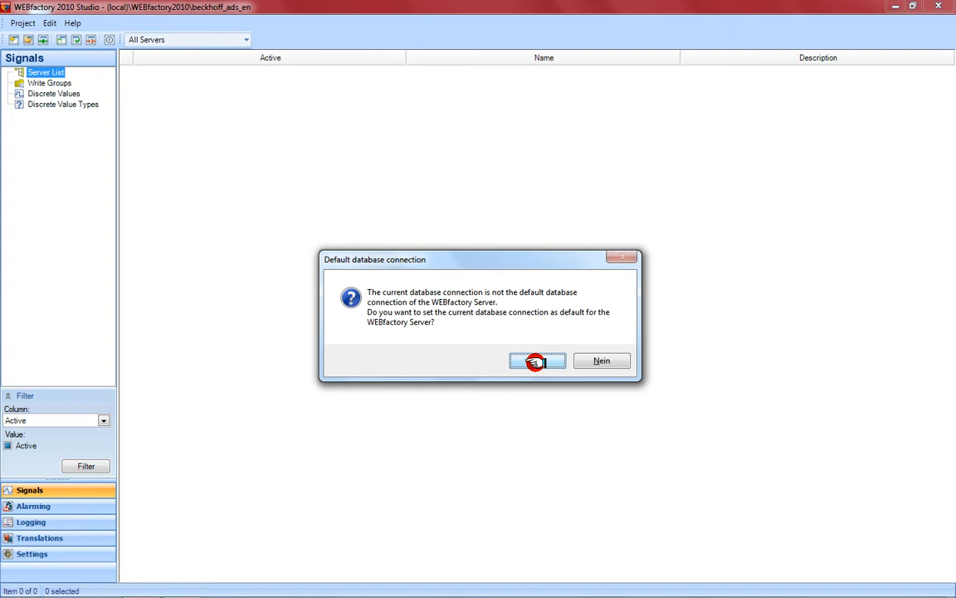
pyautogui.click(532, 360)
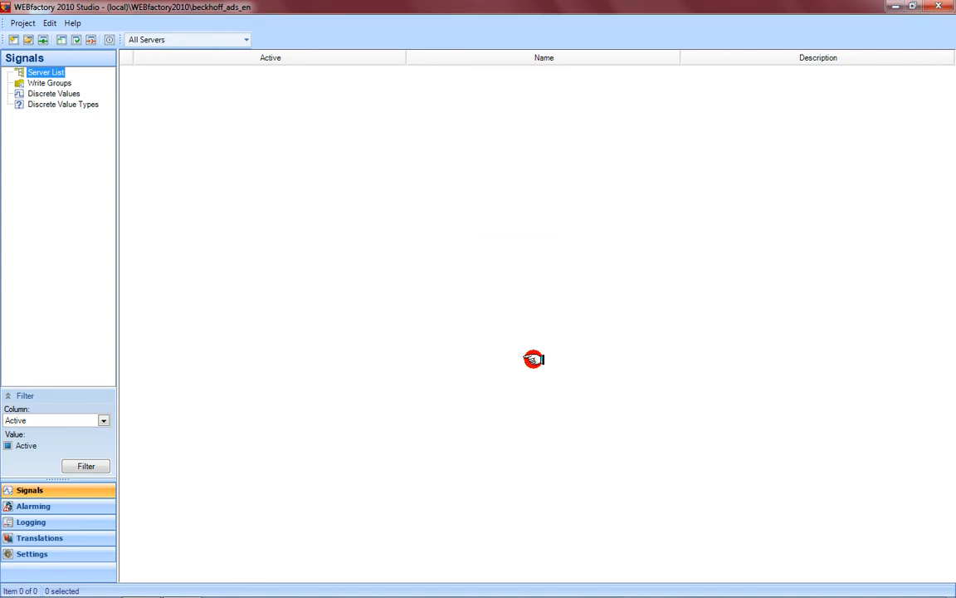
# Add server PC1 to the Server List and give it a Beckhoff ADS Connector
pyautogui.rightClick(44, 71)
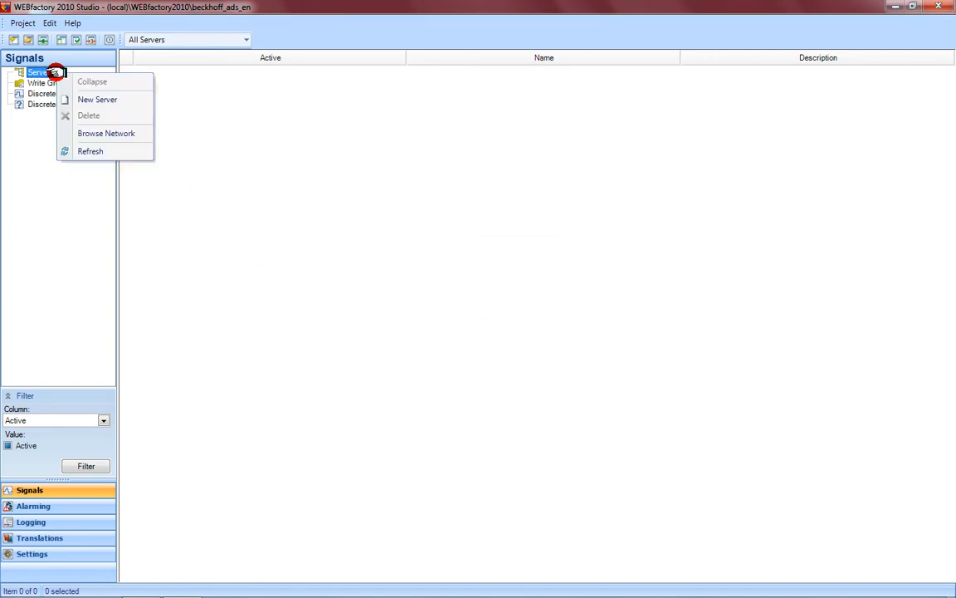
pyautogui.click(97, 99)
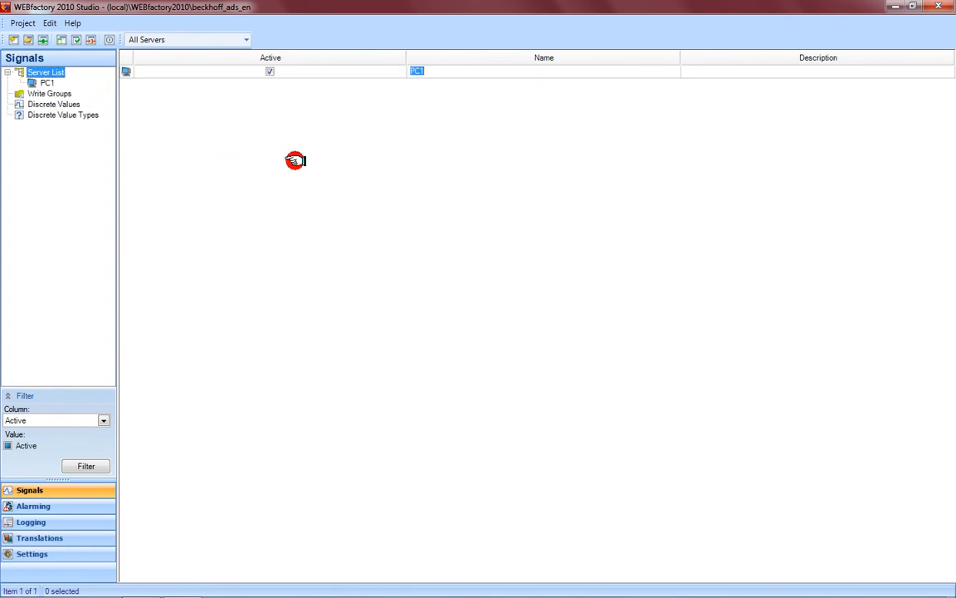
pyautogui.moveTo(429, 133)
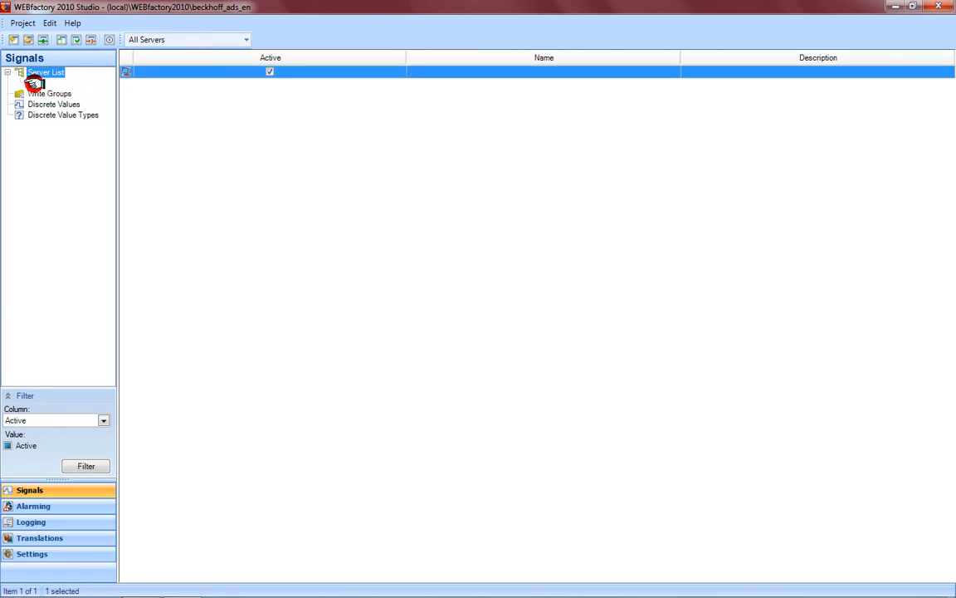
pyautogui.rightClick(45, 73)
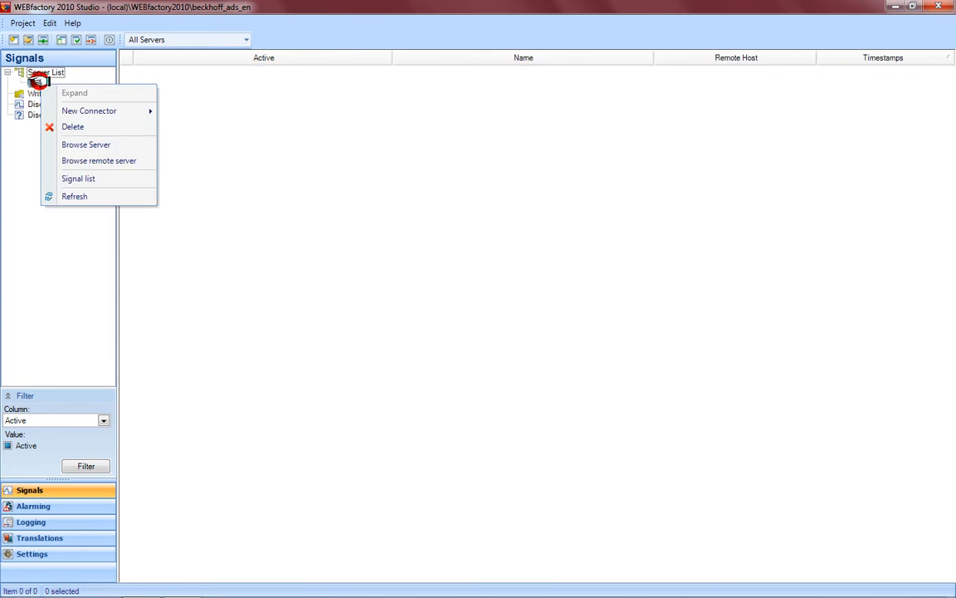
pyautogui.moveTo(98, 112)
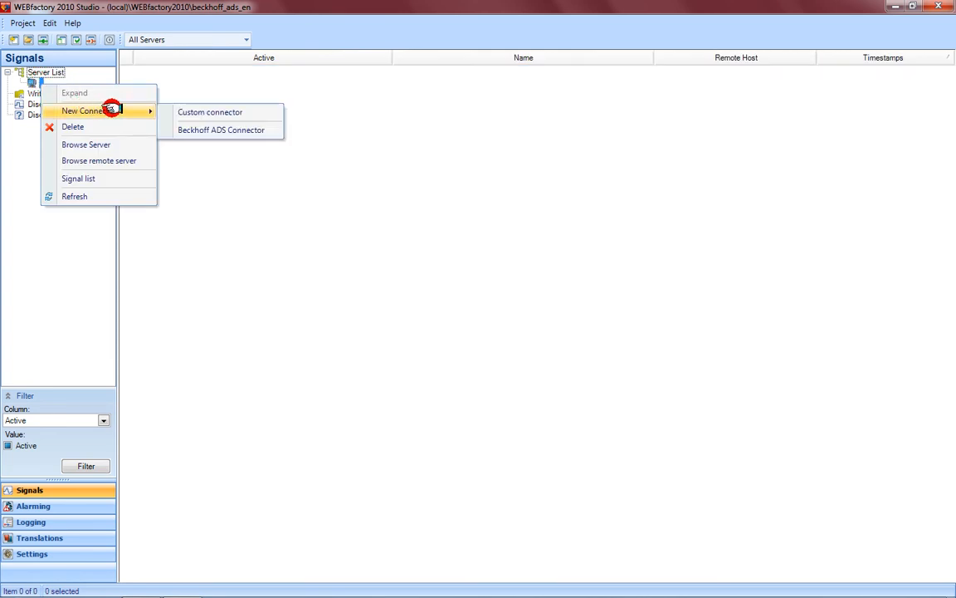
pyautogui.moveTo(220, 129)
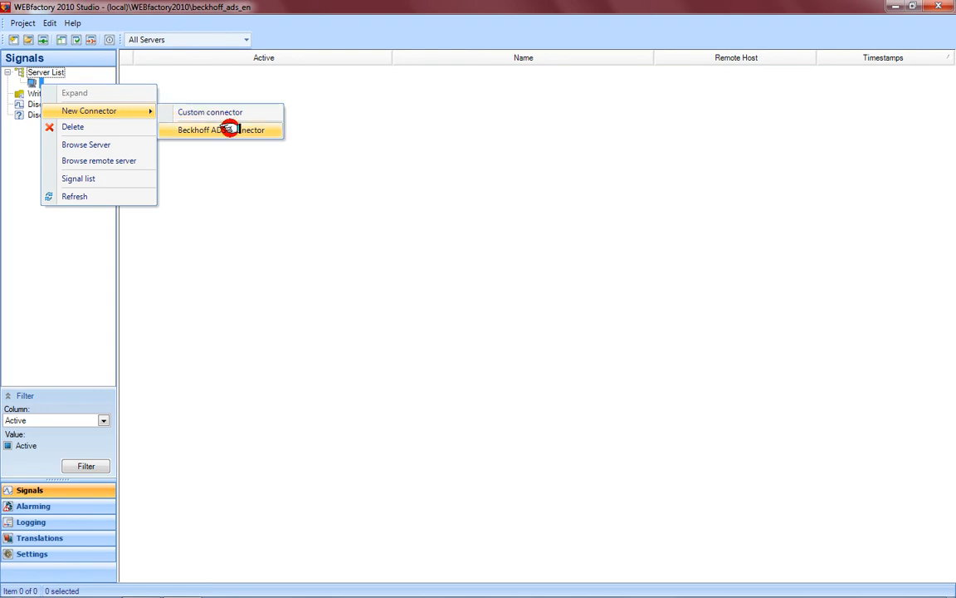
pyautogui.click(221, 130)
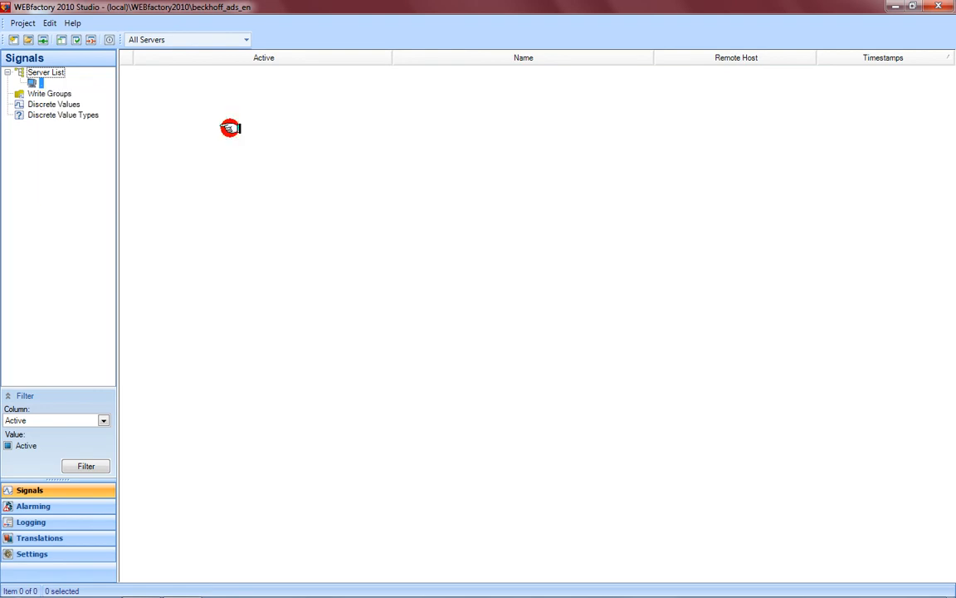
pyautogui.click(33, 83)
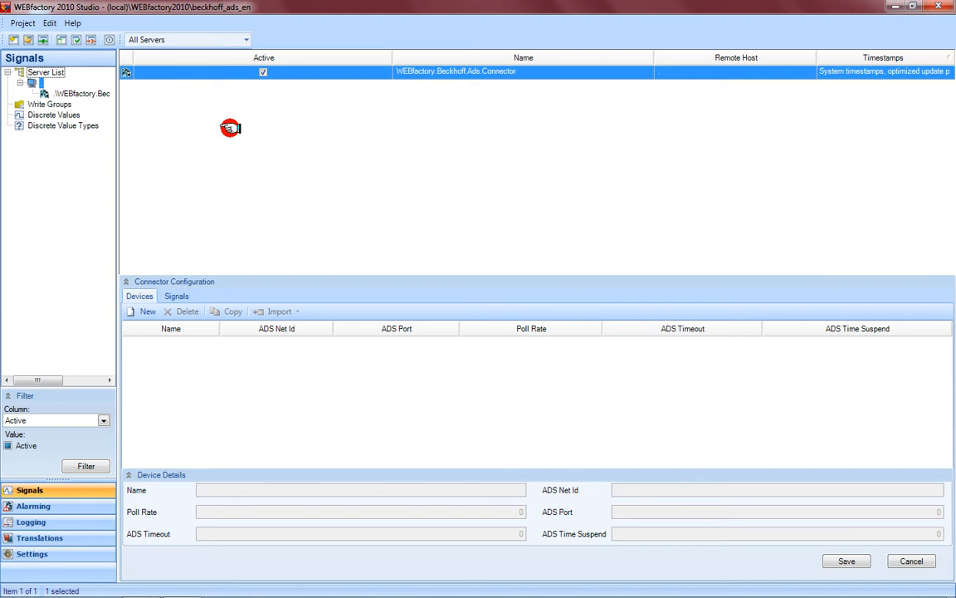
pyautogui.moveTo(233, 194)
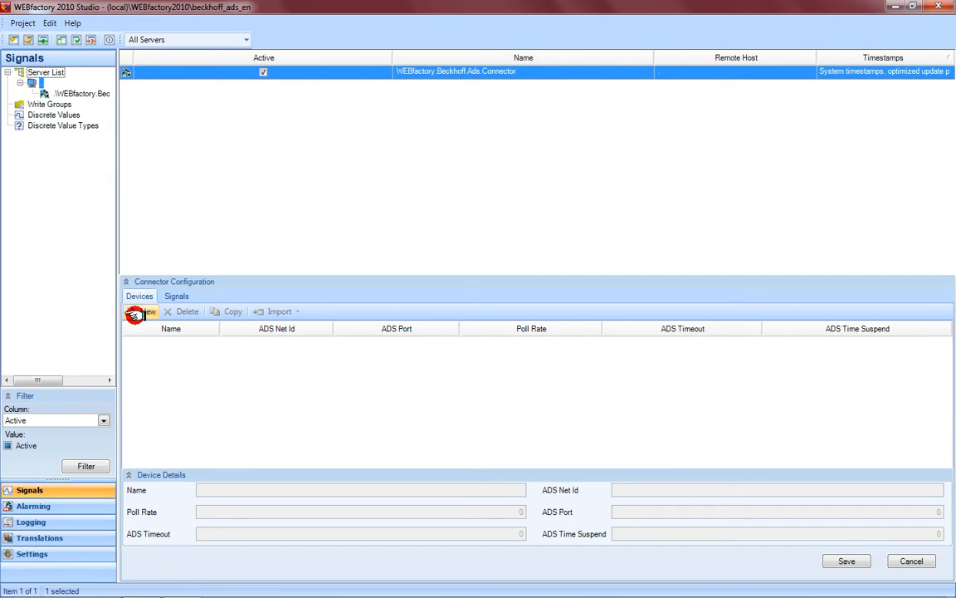
# Add and save device PLC1 with ADS Net Id 192.168.0.89.1.1 and port 801
pyautogui.click(140, 311)
pyautogui.write('PLC1')
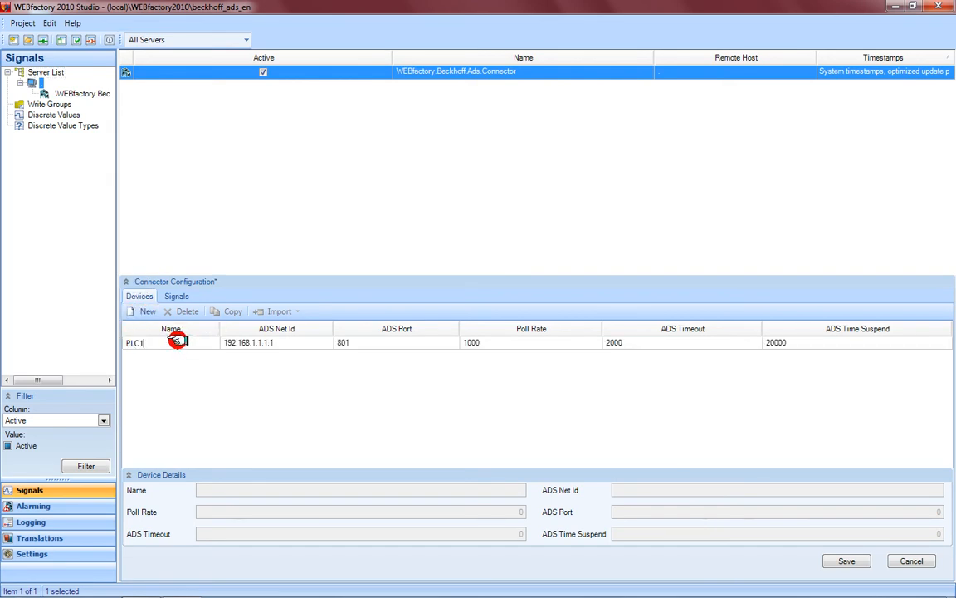
pyautogui.doubleClick(141, 342)
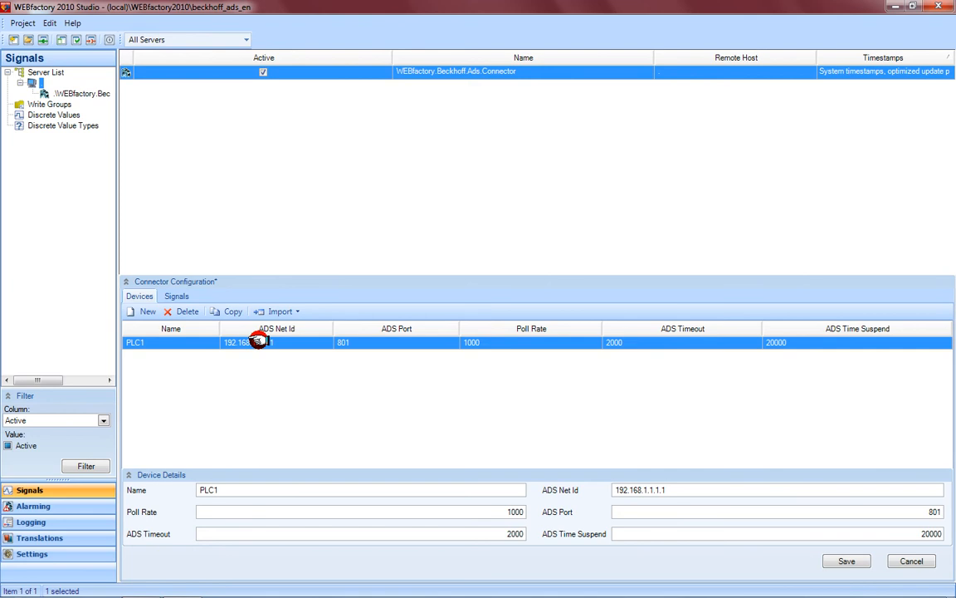
pyautogui.doubleClick(249, 342)
pyautogui.write('0.89')
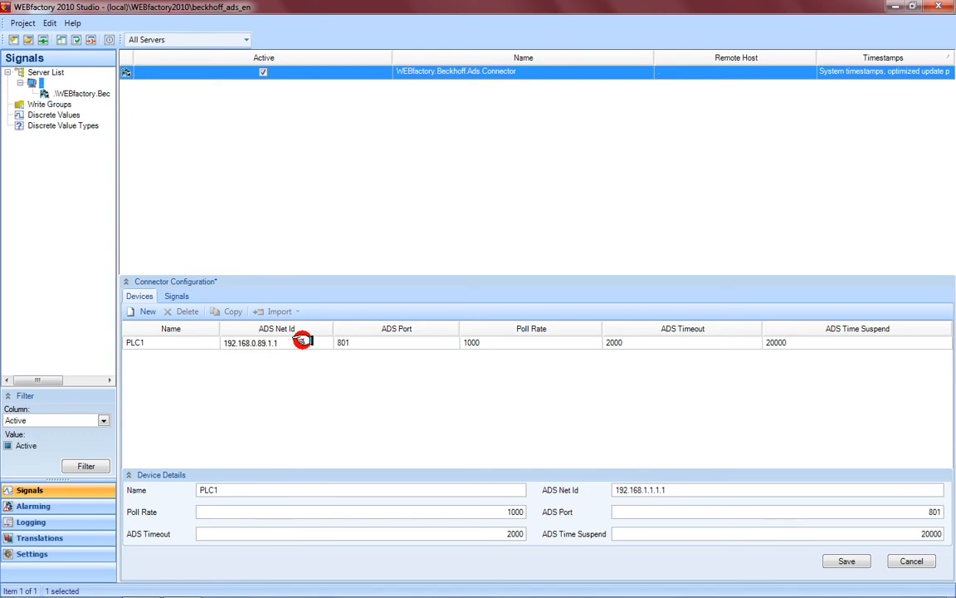
pyautogui.moveTo(269, 364)
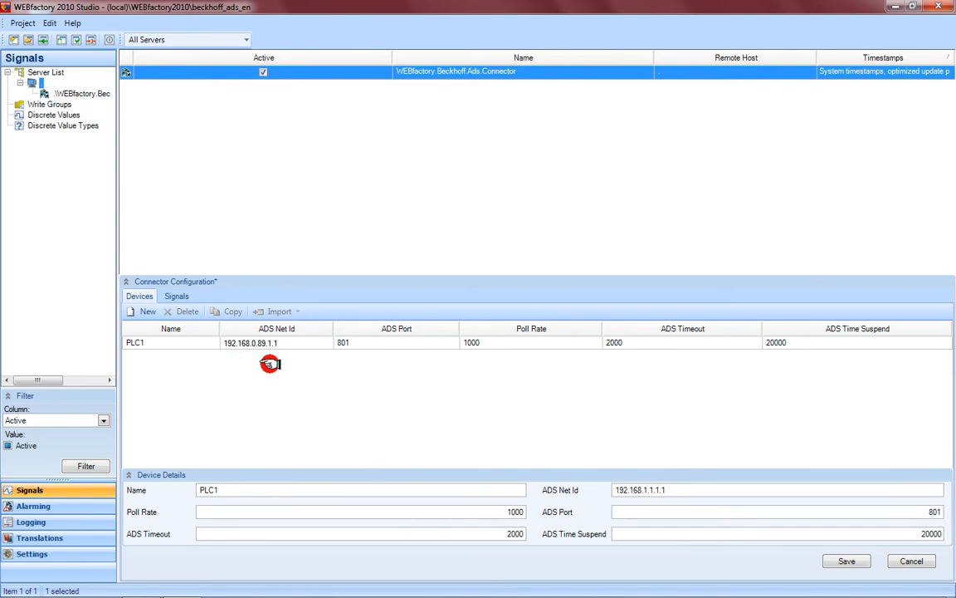
pyautogui.moveTo(236, 343)
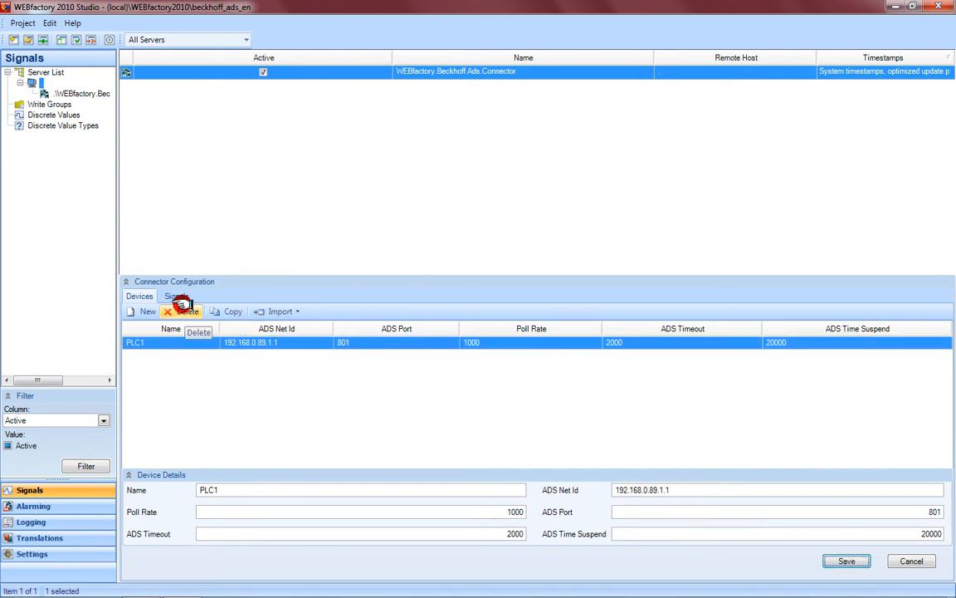
pyautogui.click(280, 311)
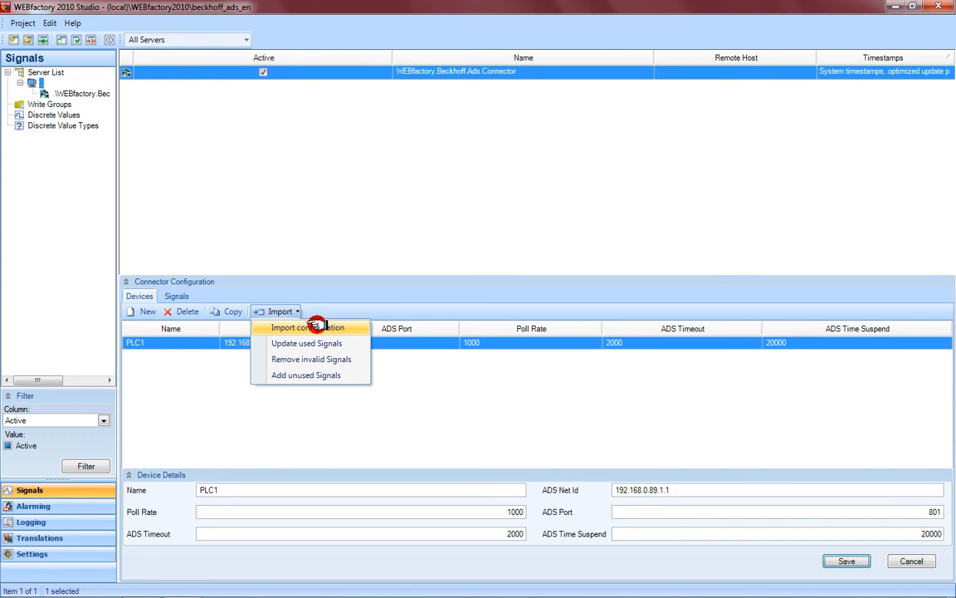
# Import the Maschine.tpy configuration into PLC1 and confirm the 31-signal success message
pyautogui.click(309, 328)
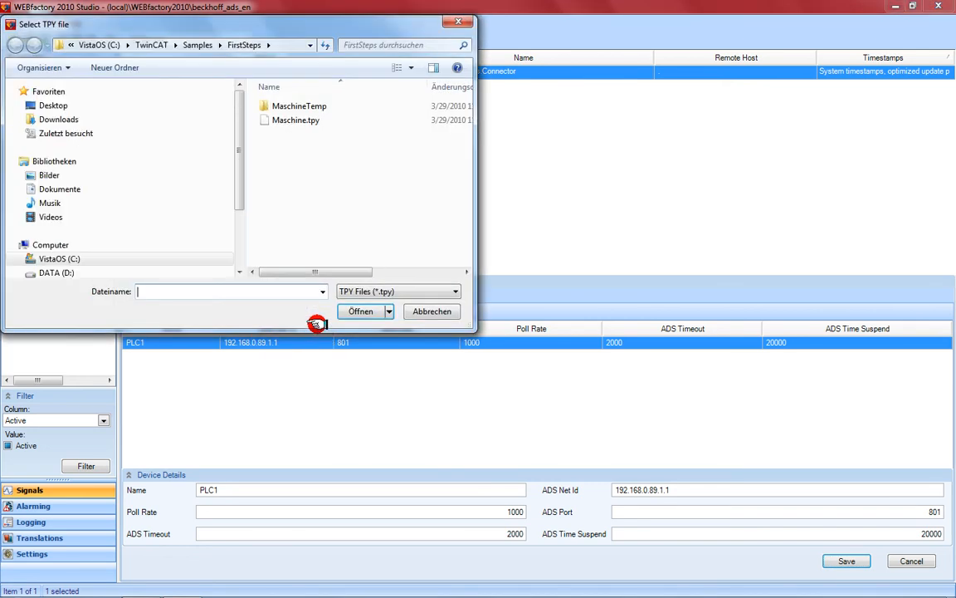
pyautogui.click(295, 120)
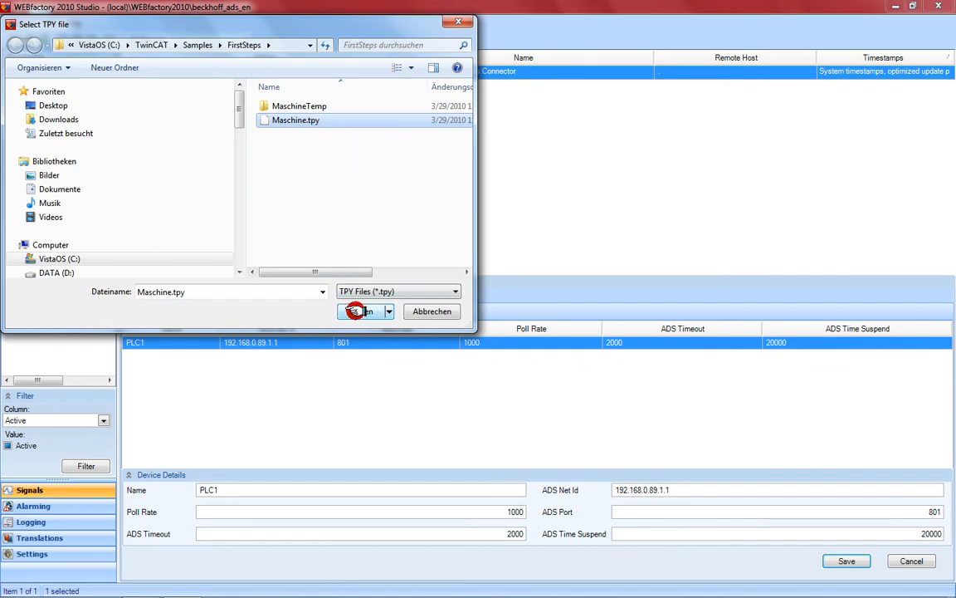
pyautogui.click(359, 312)
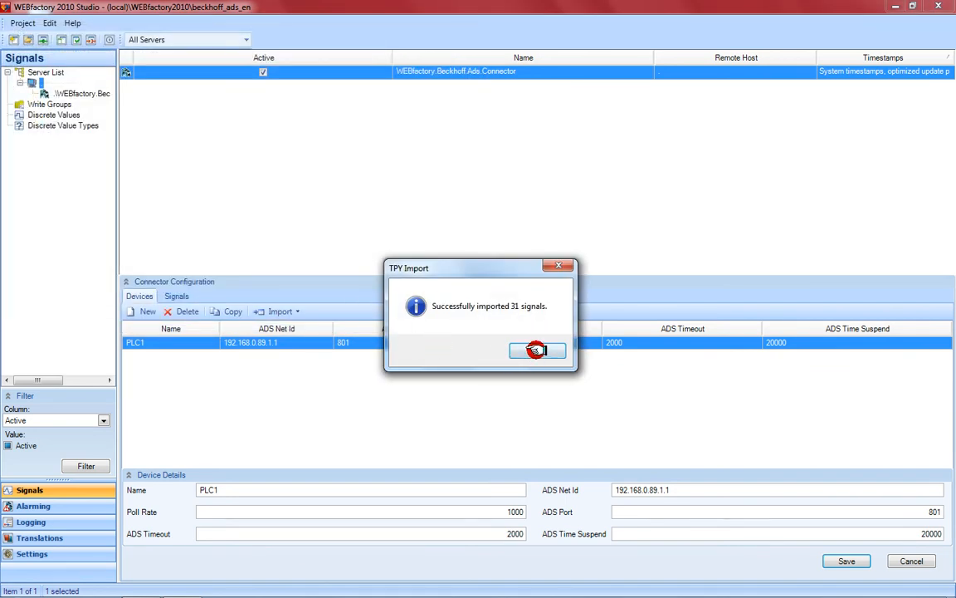
pyautogui.click(537, 350)
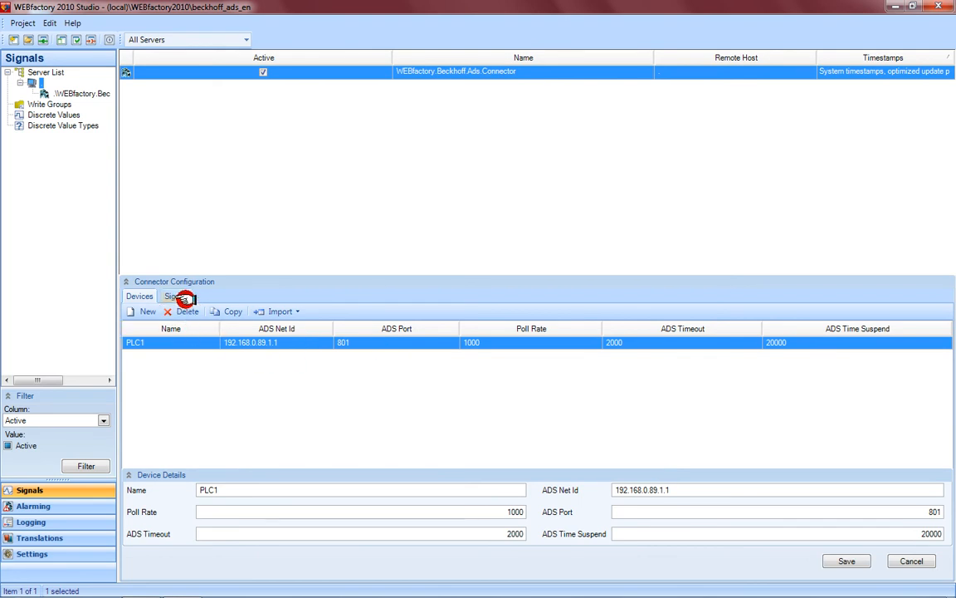
# Review PLC1's imported signals, such as deviceDown and engine, in the Signals tree
pyautogui.click(176, 296)
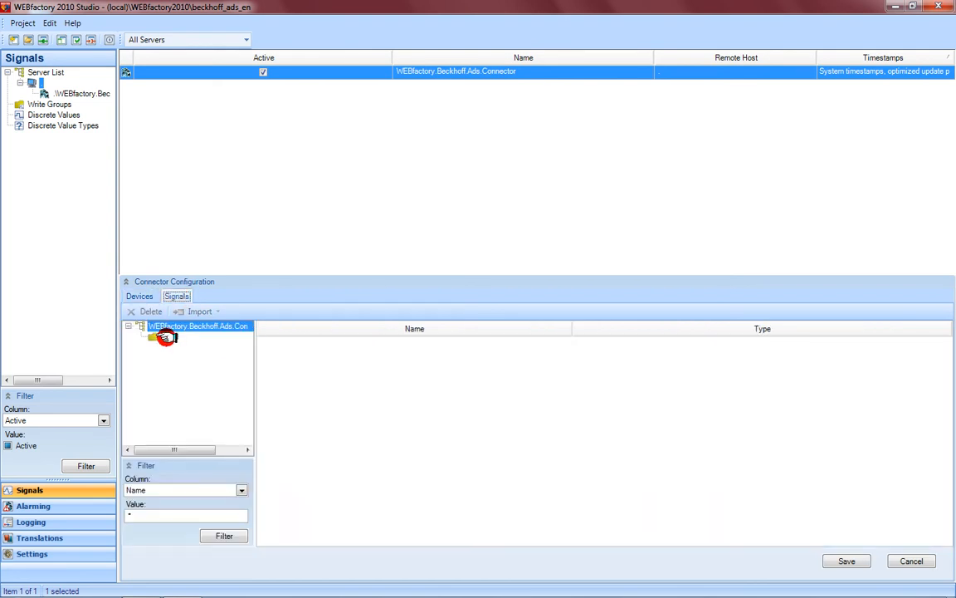
pyautogui.click(170, 336)
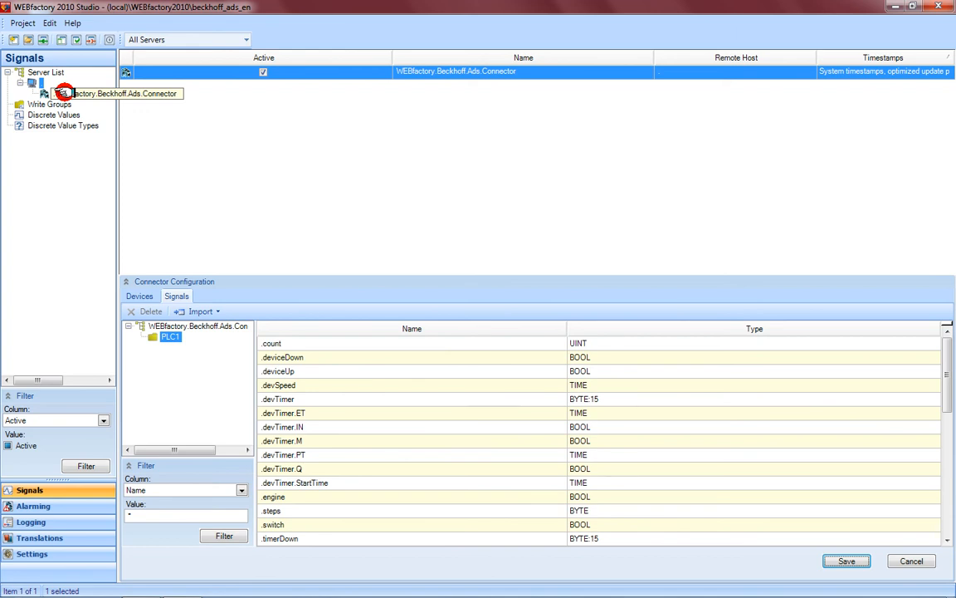
pyautogui.rightClick(62, 93)
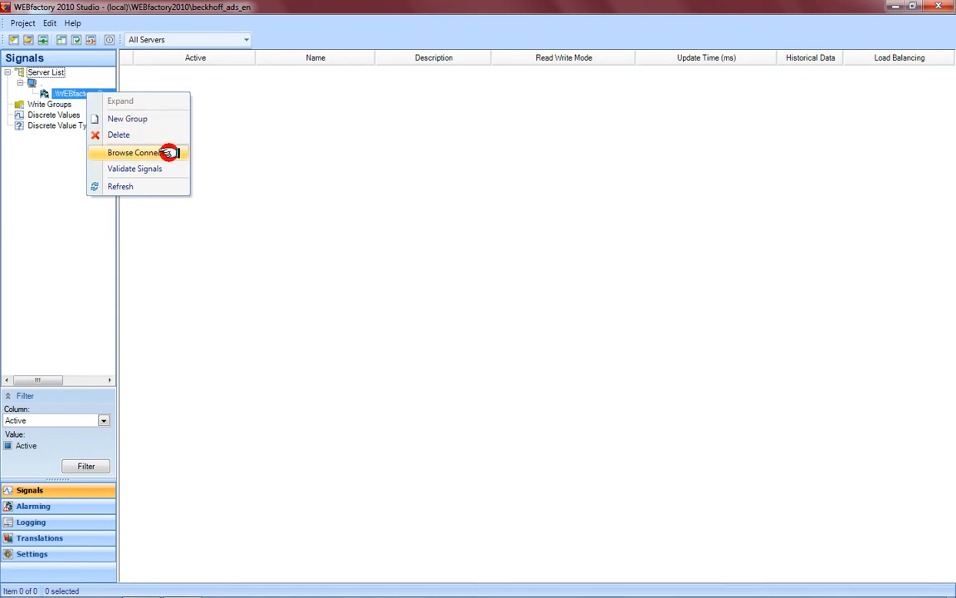
# Browse the Beckhoff ADS connector to list PLC1's ten signals like count and engine
pyautogui.click(134, 152)
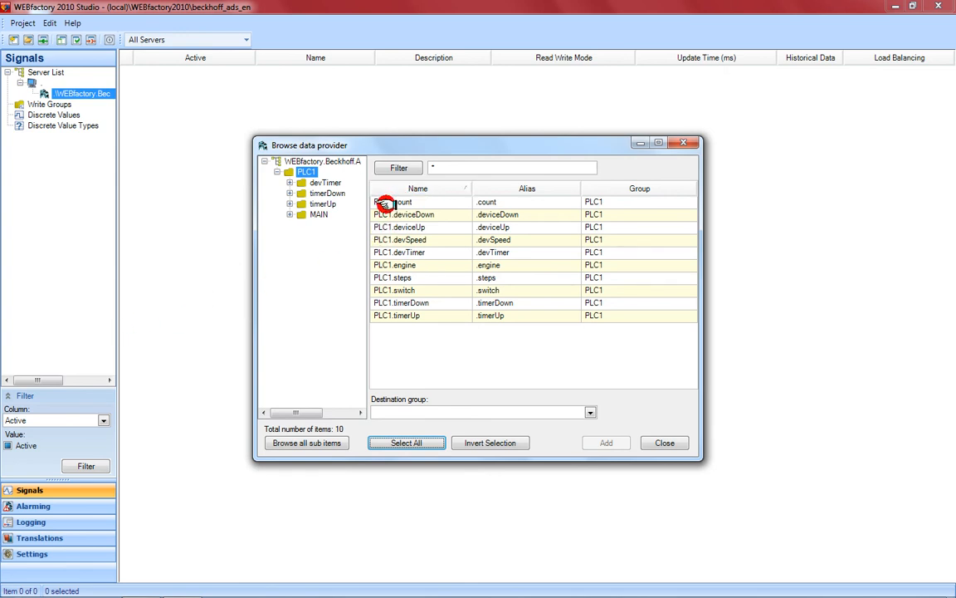
pyautogui.moveTo(385, 222)
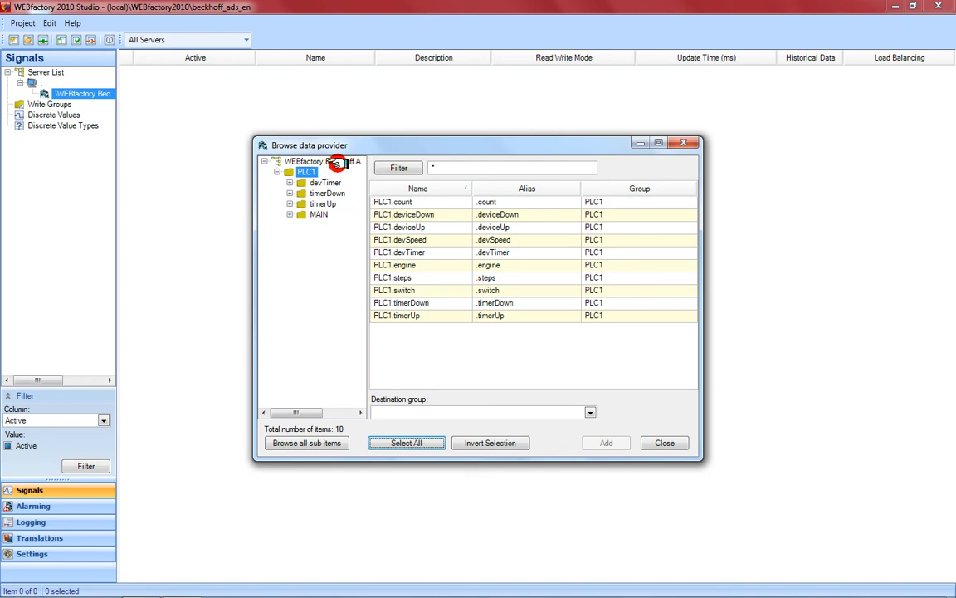
# Browse all sub-items of the Beckhoff ADS connector and select all 31 PLC1 signals
pyautogui.click(305, 442)
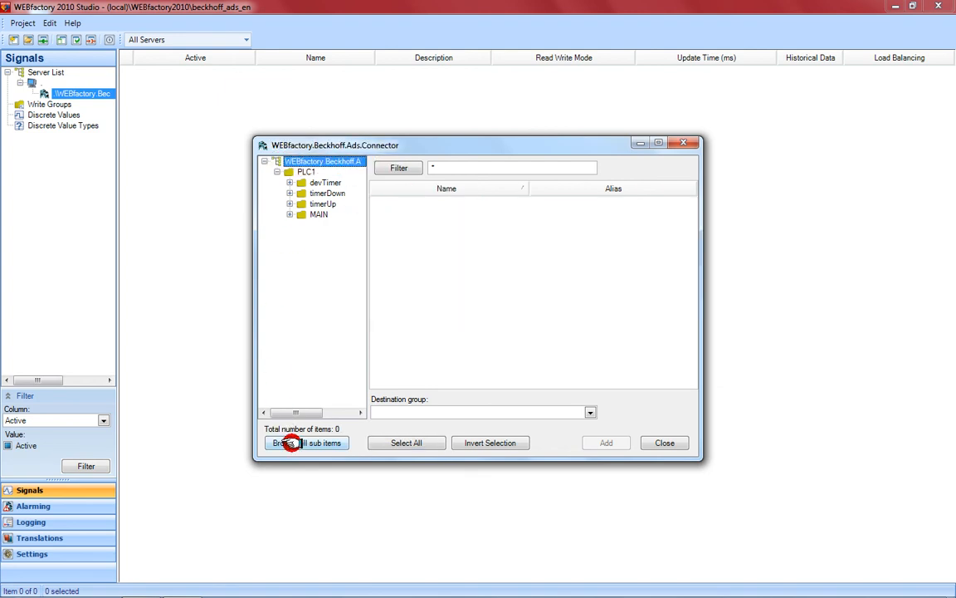
pyautogui.click(305, 443)
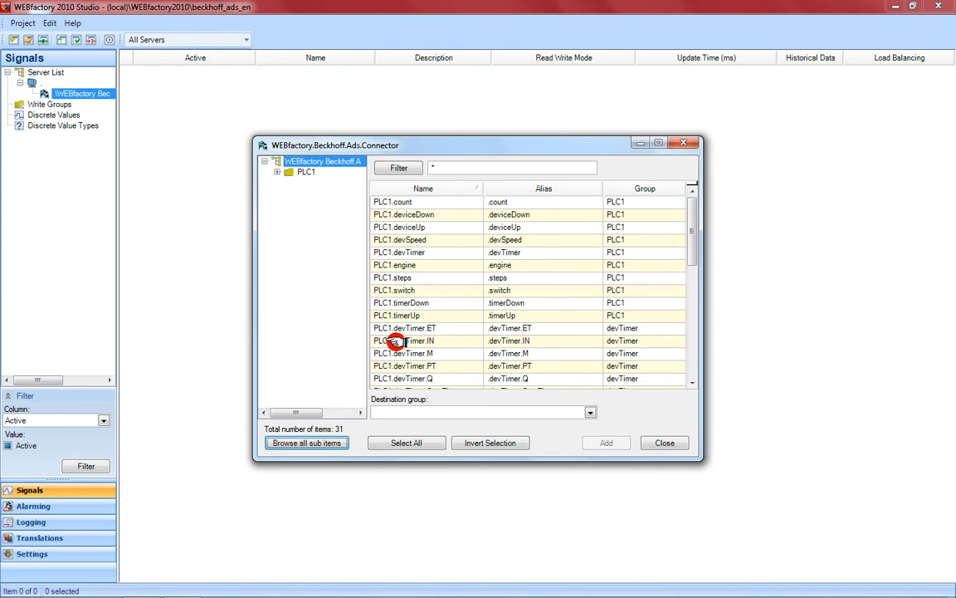
pyautogui.click(401, 340)
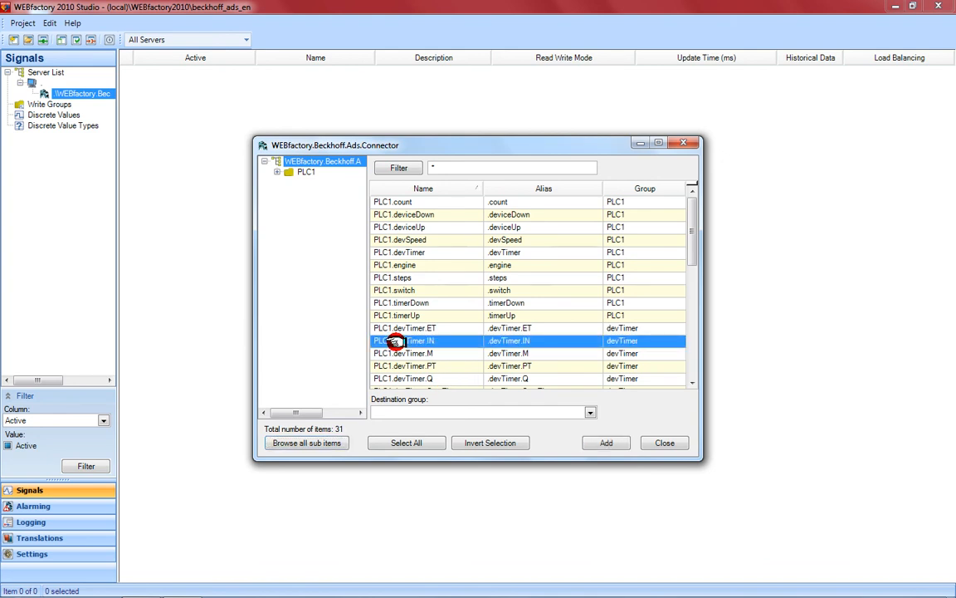
pyautogui.click(407, 442)
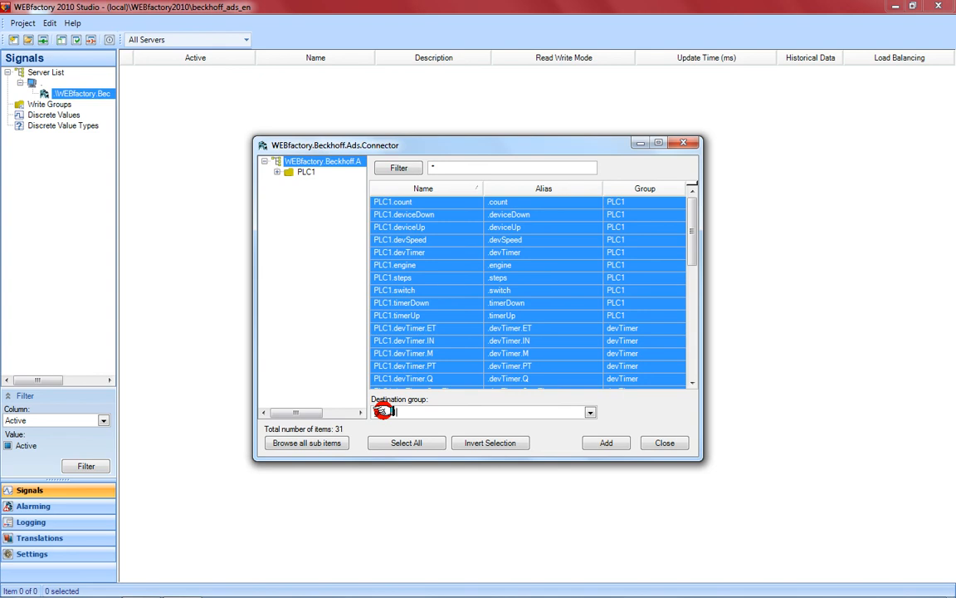
# Add the selected signals to a newly created group1, then close the browser
pyautogui.click(606, 443)
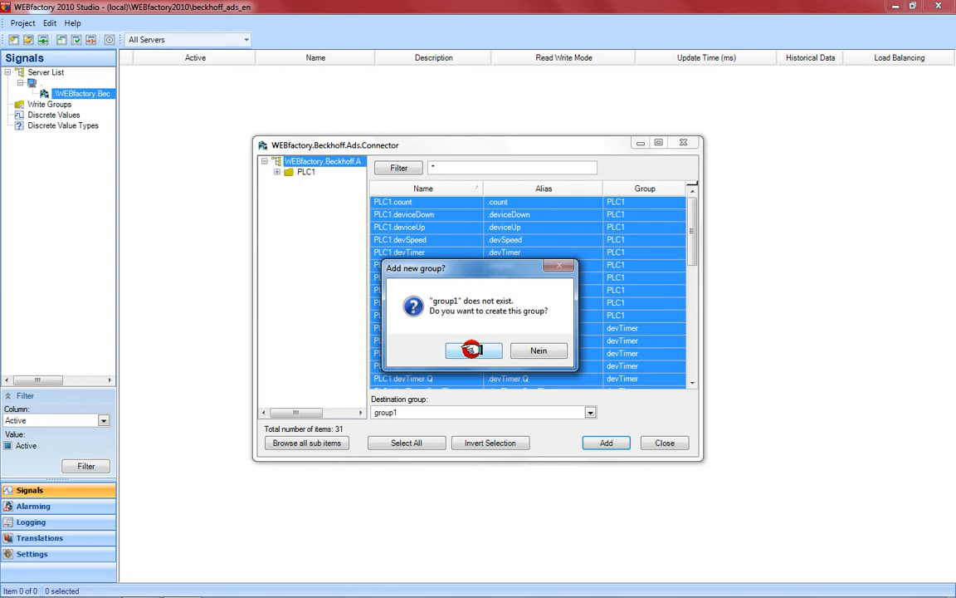
pyautogui.click(473, 350)
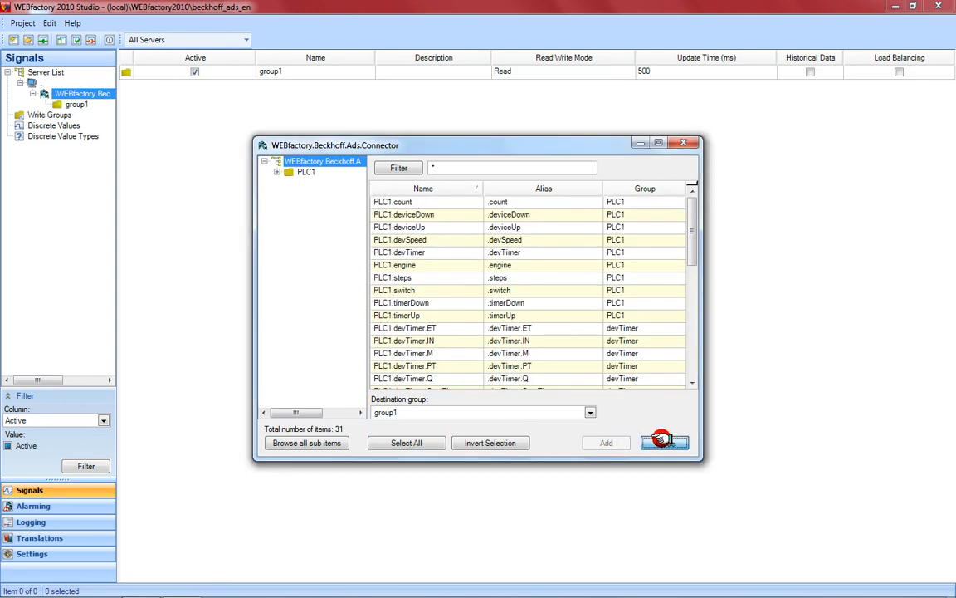
pyautogui.click(665, 443)
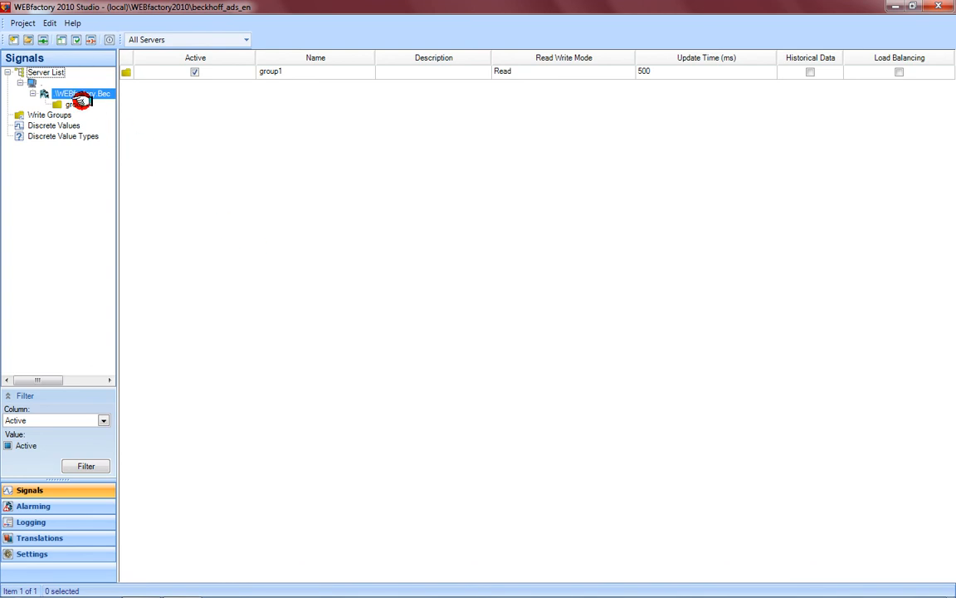